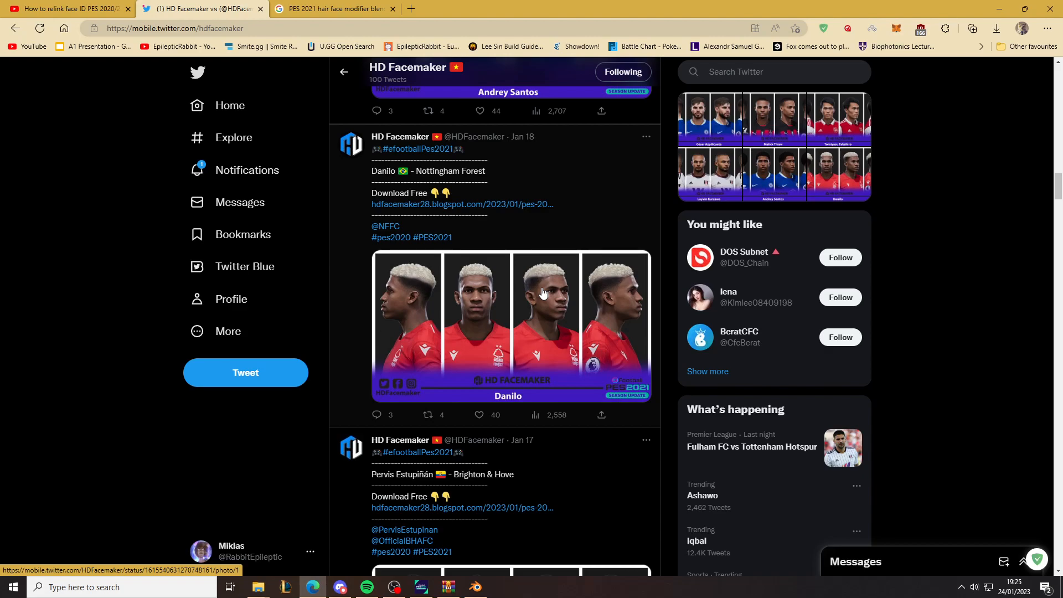
mouse_move(401, 178)
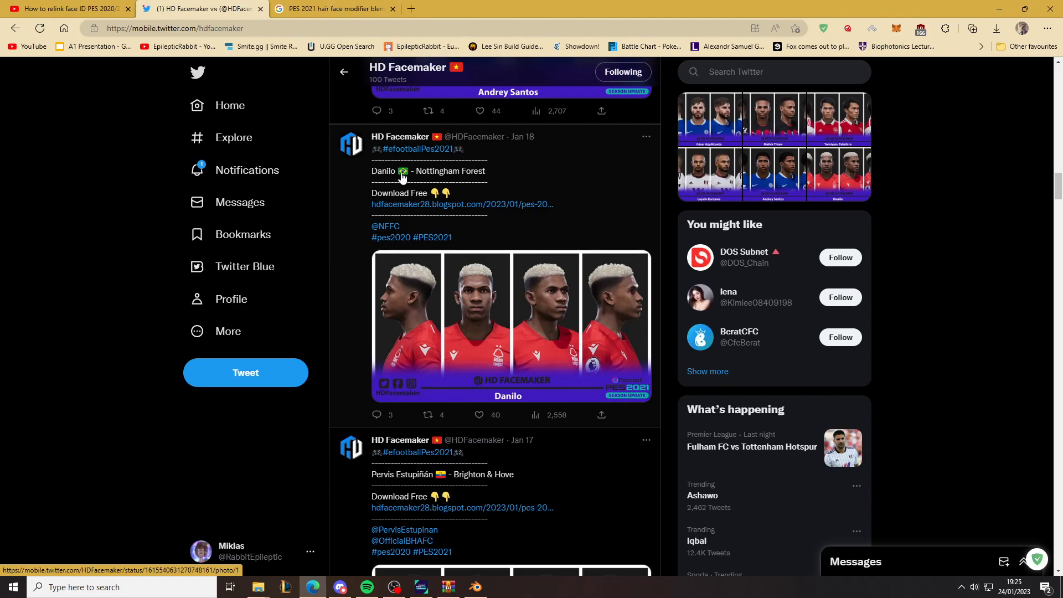
Step: Bring up the PESPatchs Face Hair Modifier result and highlight its required Blender 2.79 version
left_click(543, 8)
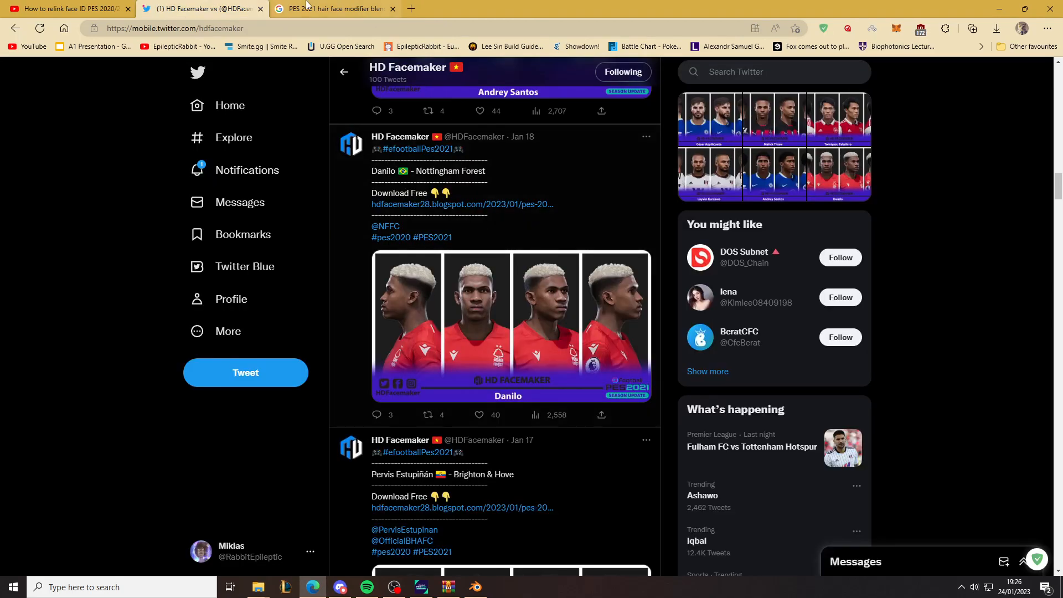
left_click(332, 9)
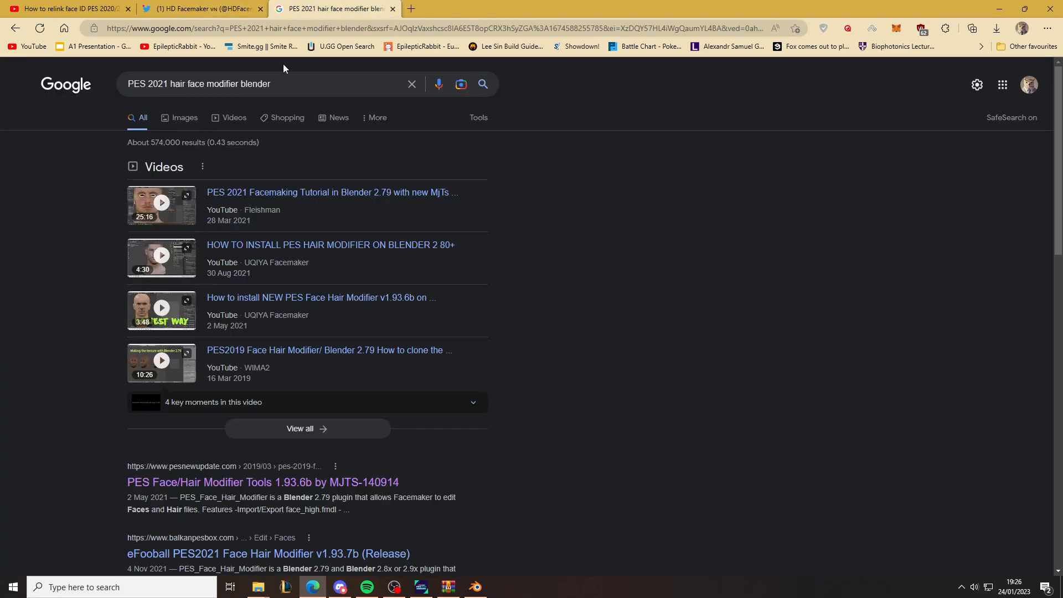
scroll("down", 3)
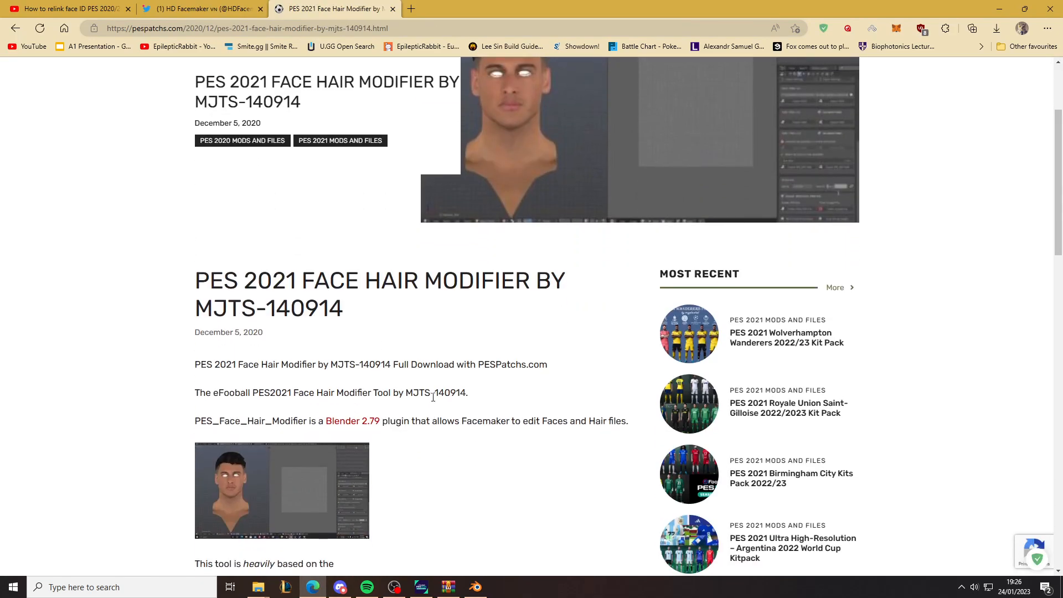
left_click_drag(346, 420, 380, 421)
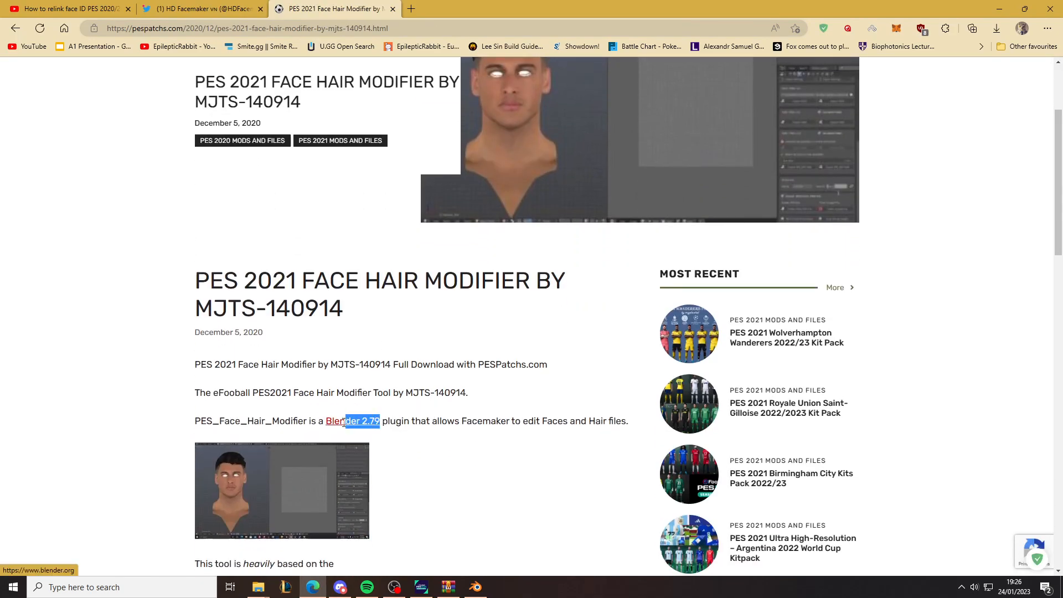
scroll("up", 3)
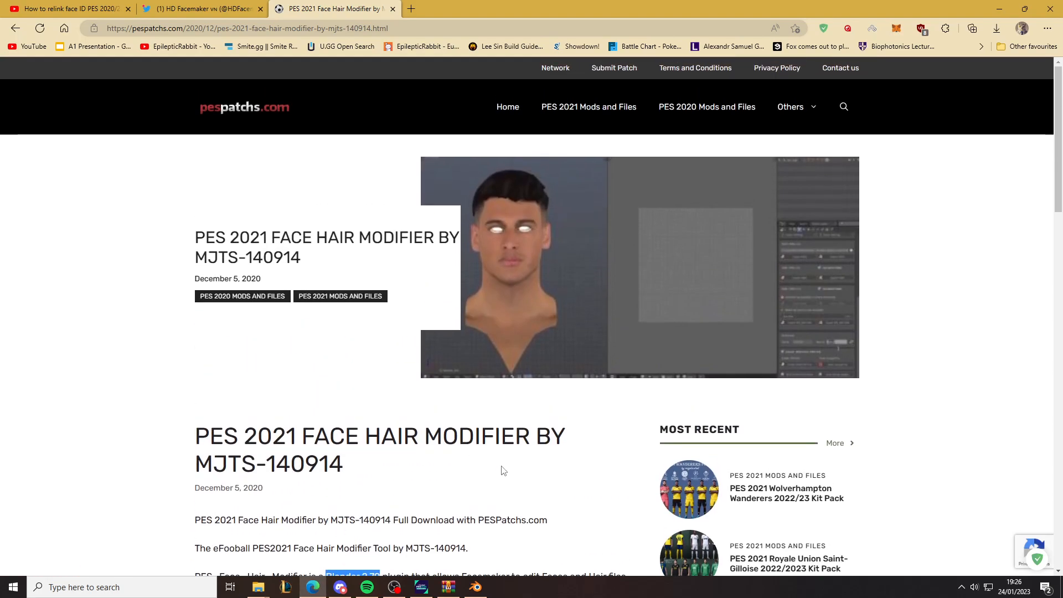
mouse_move(478, 399)
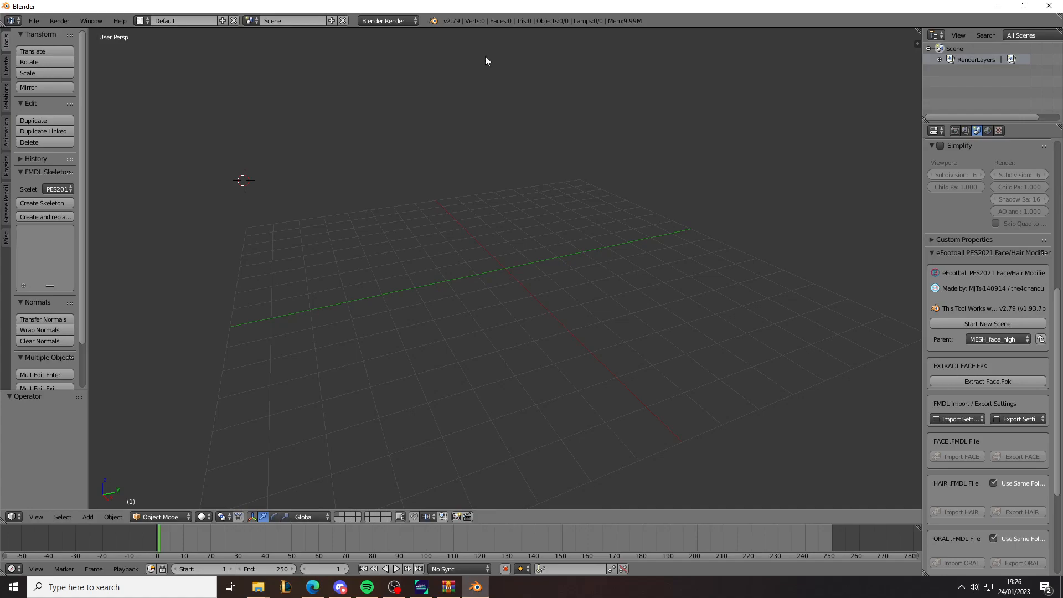
left_click(32, 20)
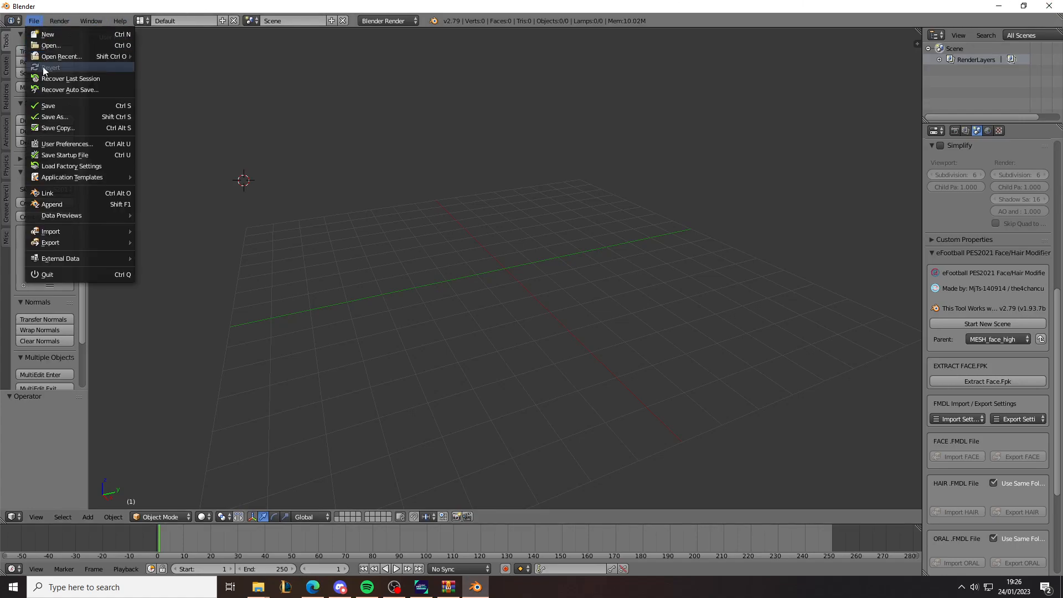
left_click(67, 144)
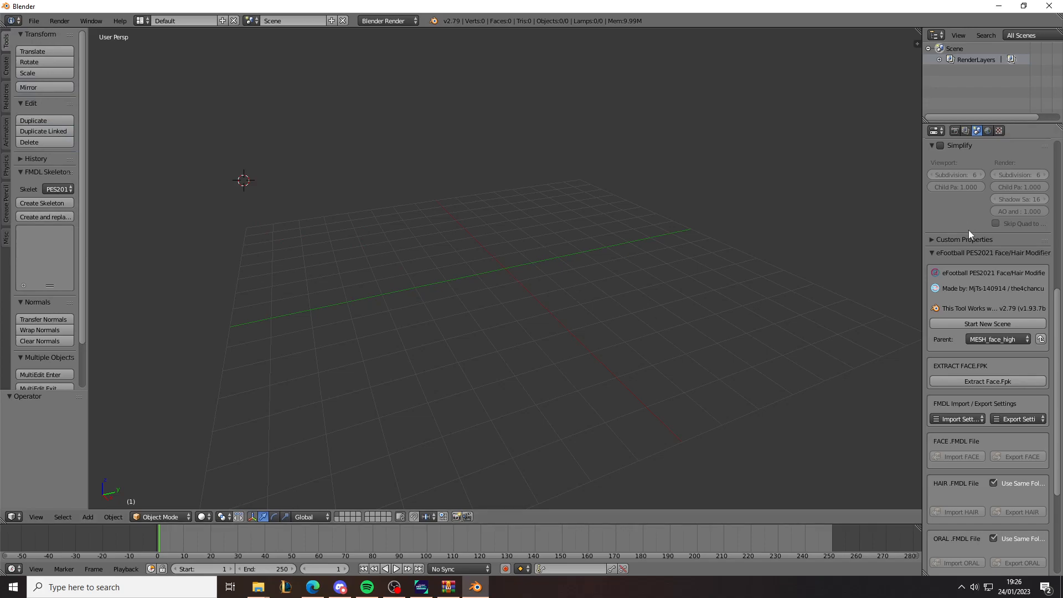
mouse_move(1028, 264)
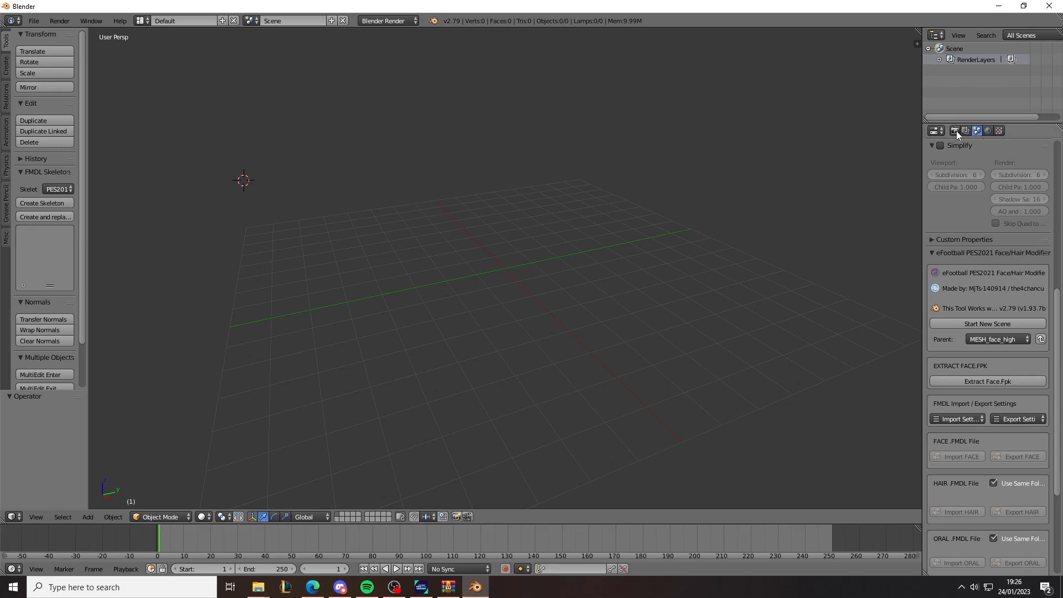
left_click(934, 130)
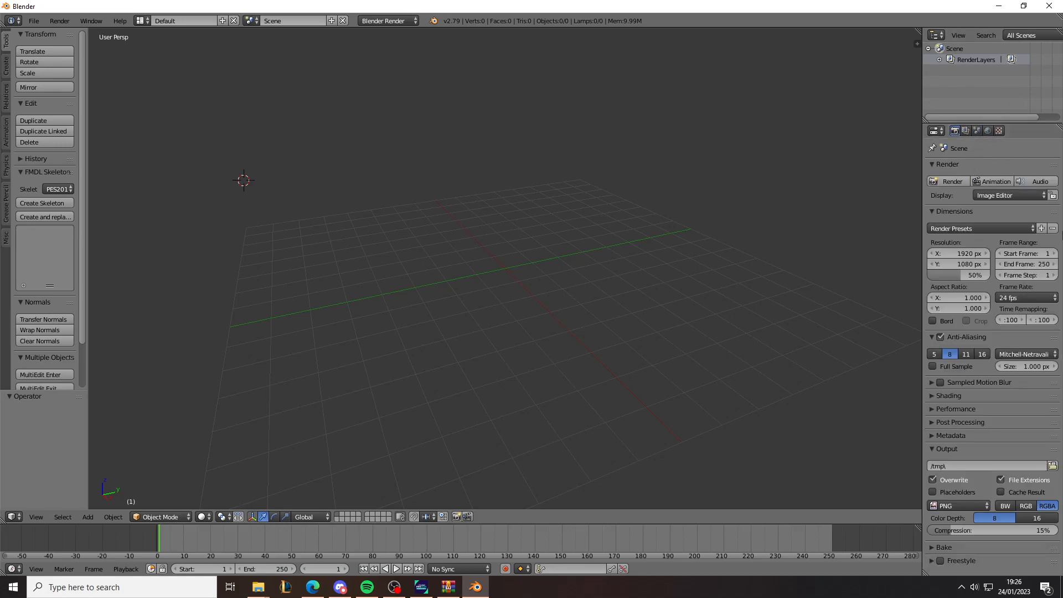
left_click(976, 131)
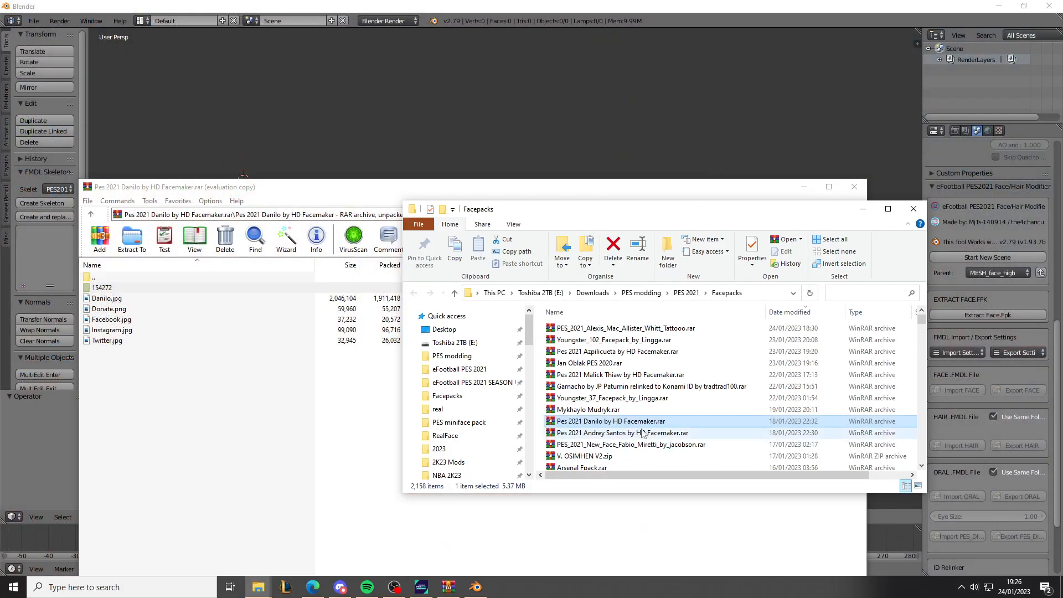
mouse_move(643, 432)
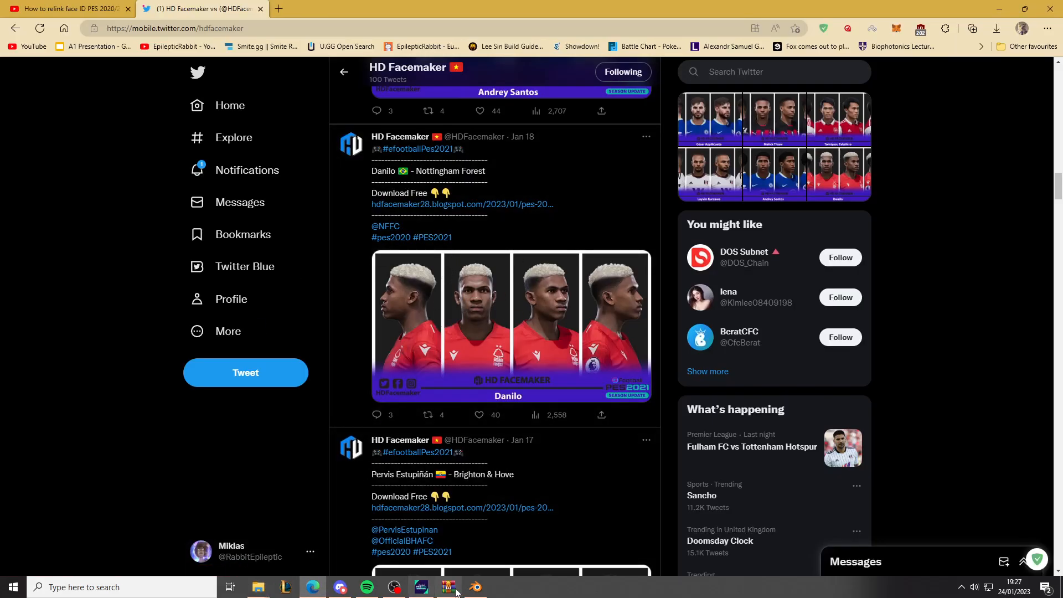
Step: Minimise the Danilo archive window so the desktop shows
left_click(447, 587)
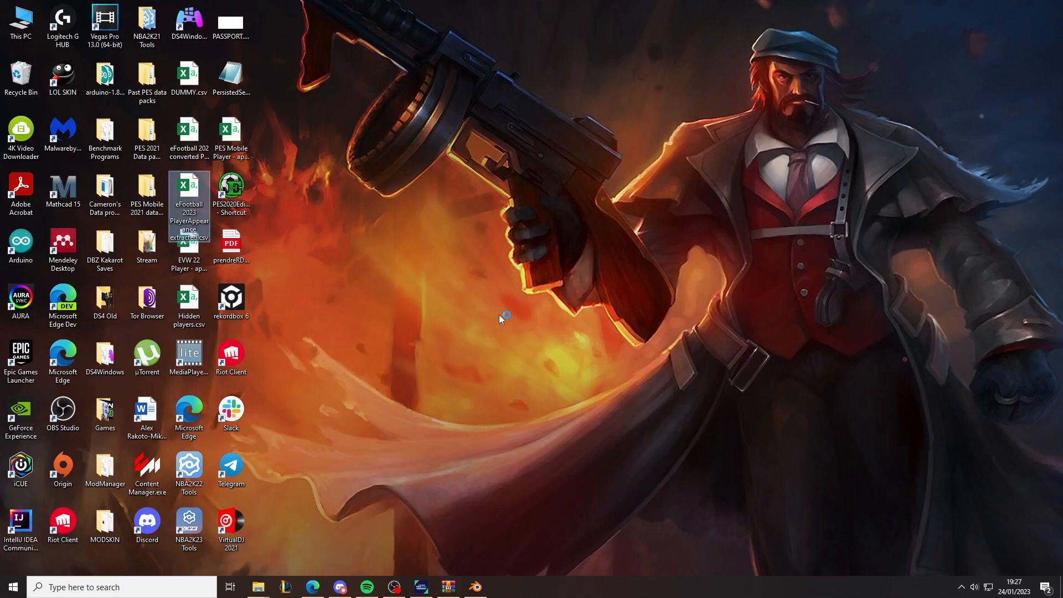
Step: Search the PlayerAppearance sheet for ID 154272, confirming no match, and dismiss the find
double_click(189, 193)
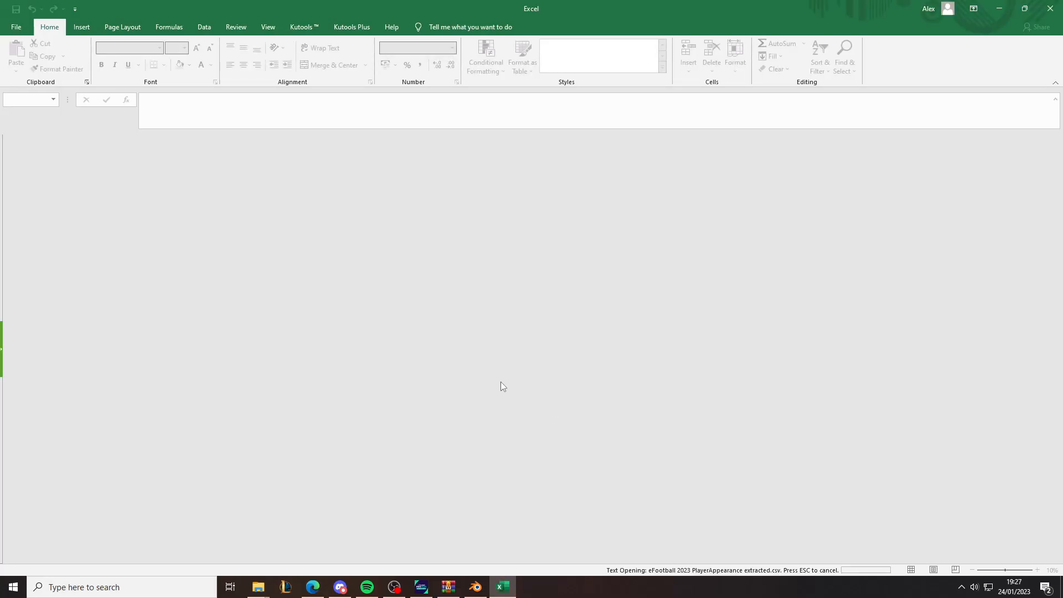
mouse_move(489, 394)
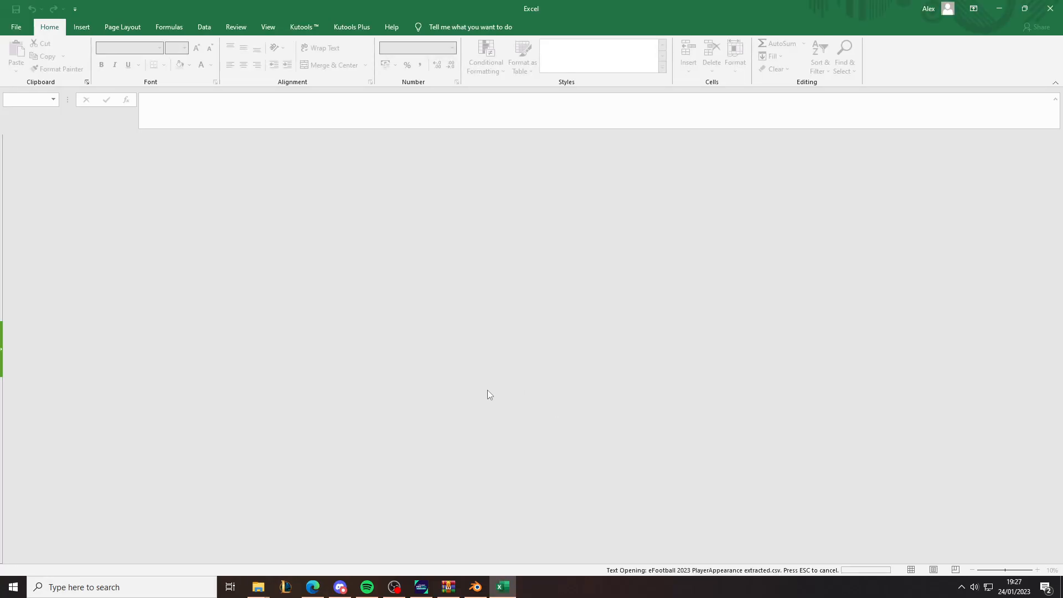
mouse_move(505, 409)
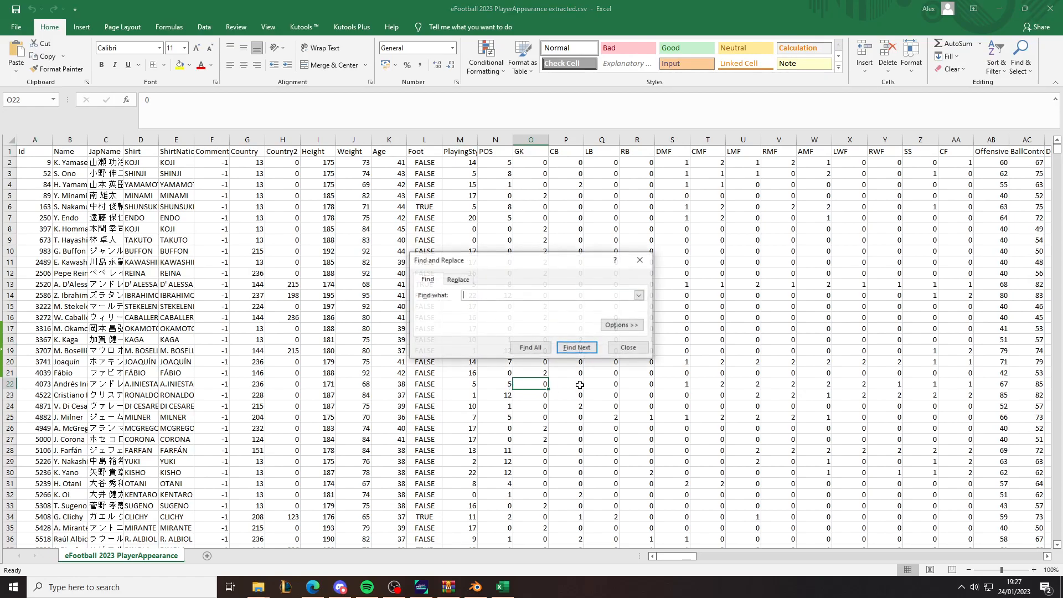
type("154272")
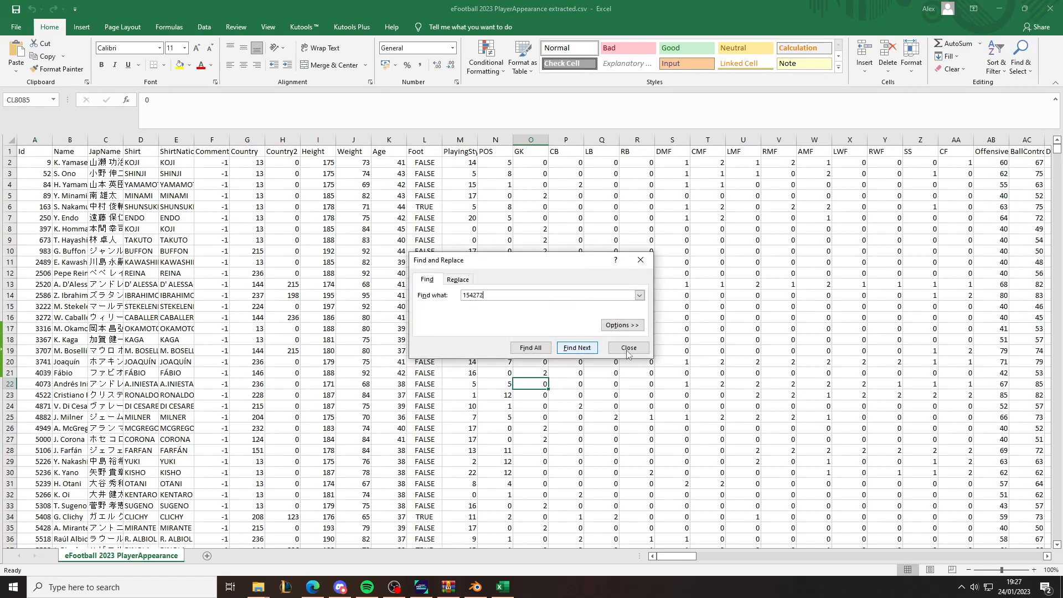
left_click(576, 346)
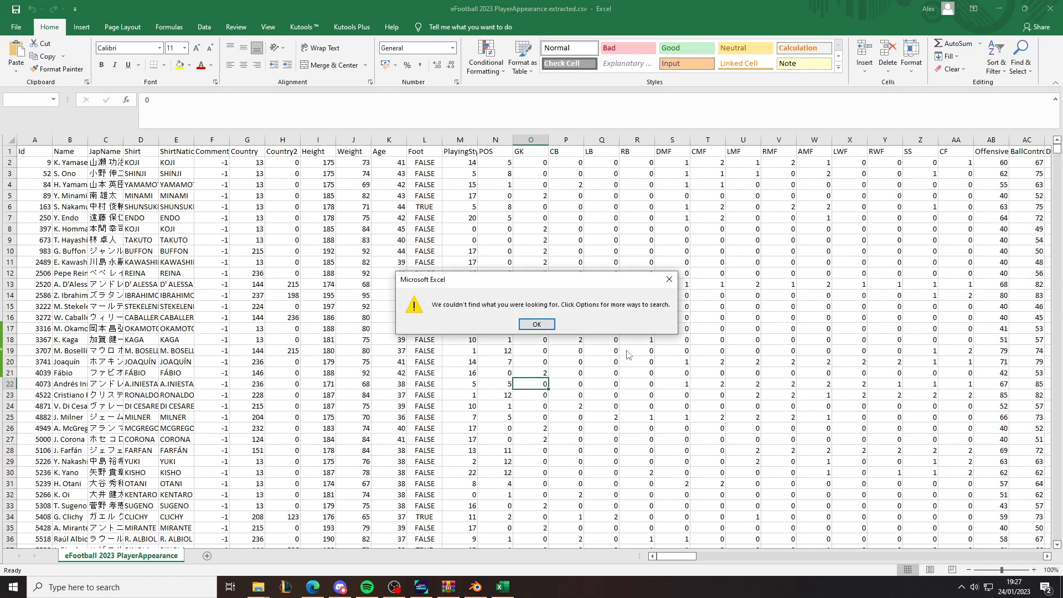
left_click(535, 324)
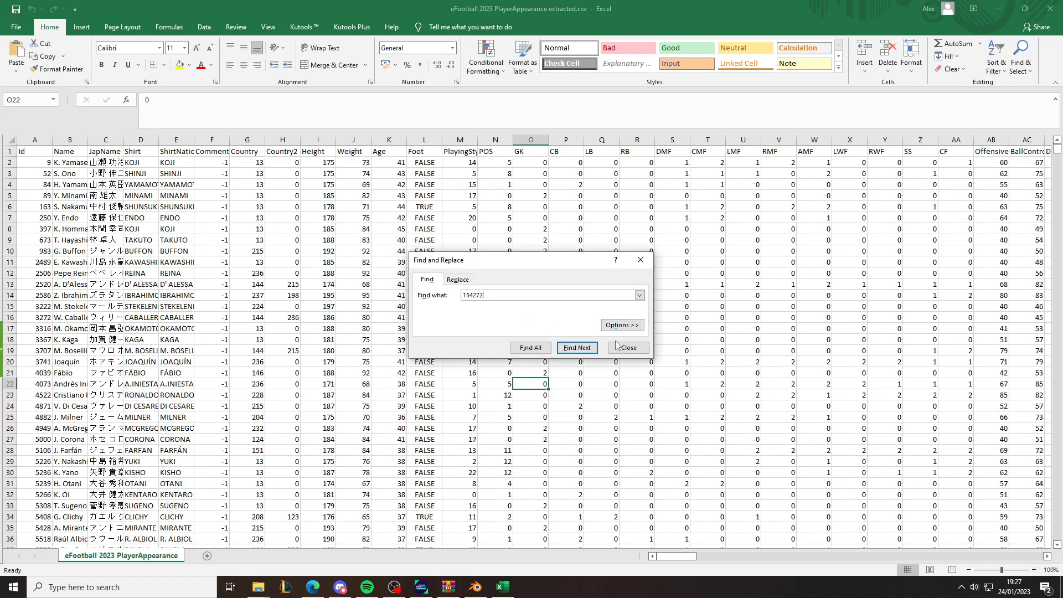
left_click(474, 587)
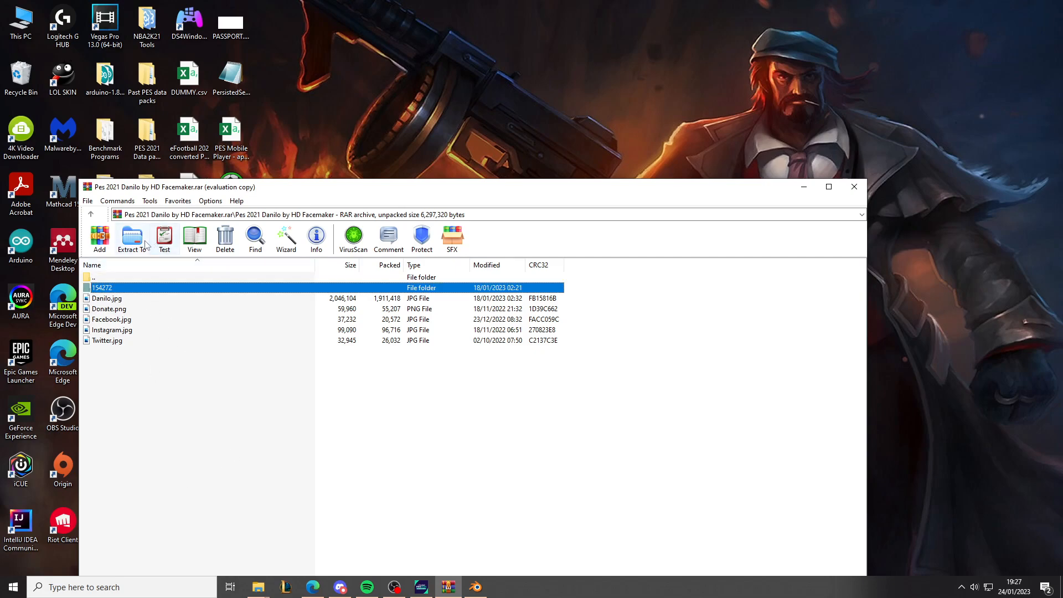
Step: Extract folder 154272 from the Danilo archive to the Desktop
left_click(132, 237)
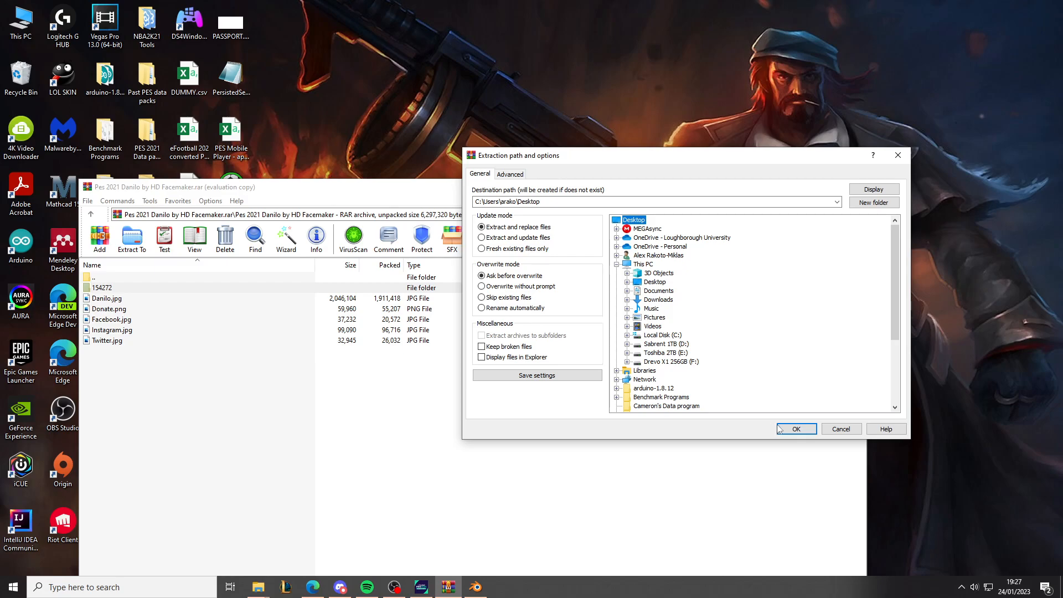
left_click(795, 429)
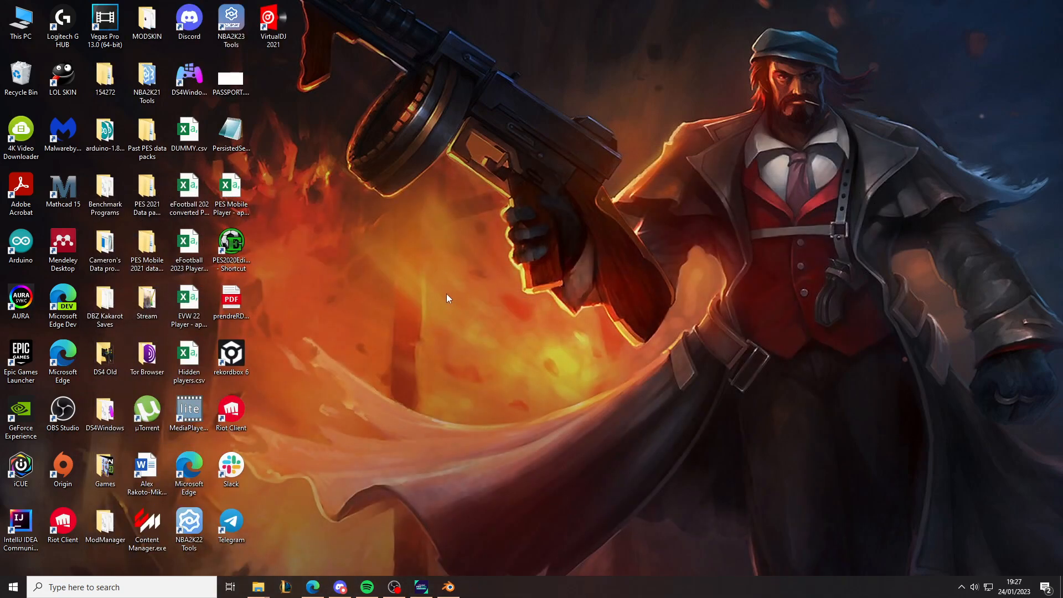
left_click(446, 587)
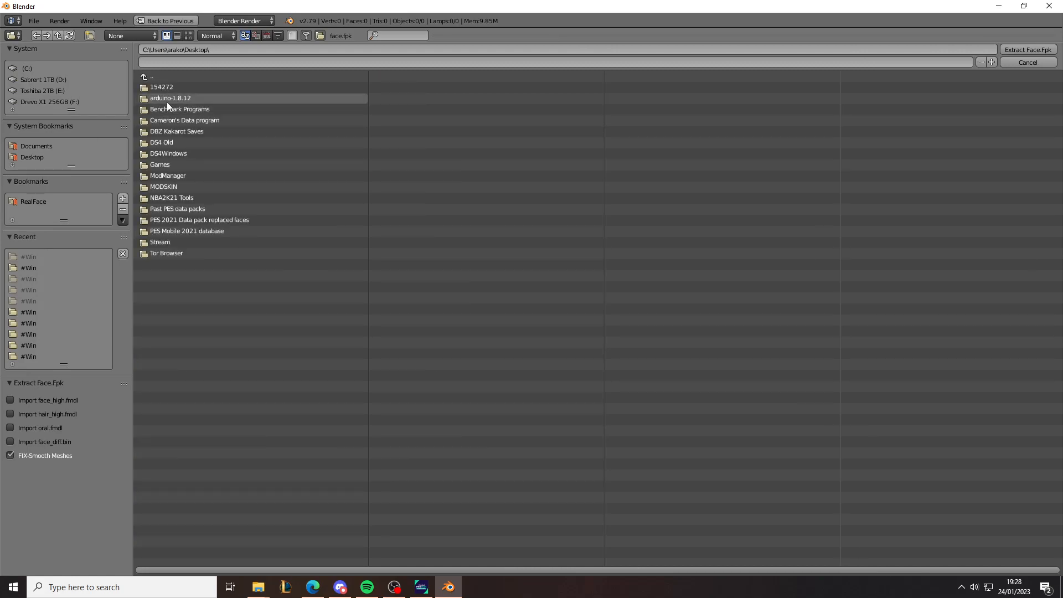
Step: Extract the face.fpk from Desktop\154272\#Win with the add-on
double_click(162, 86)
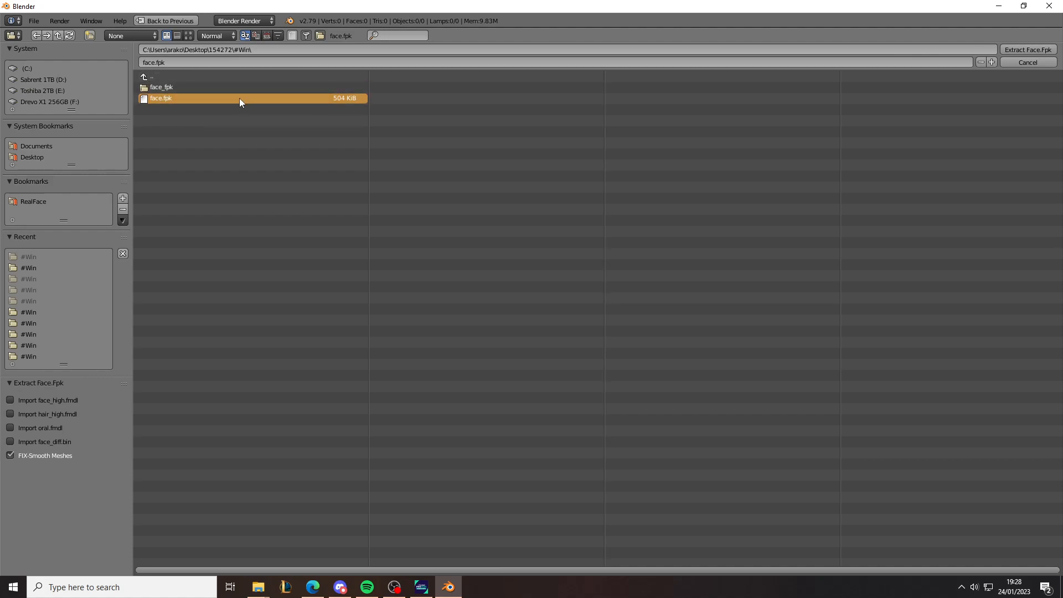
left_click(1027, 50)
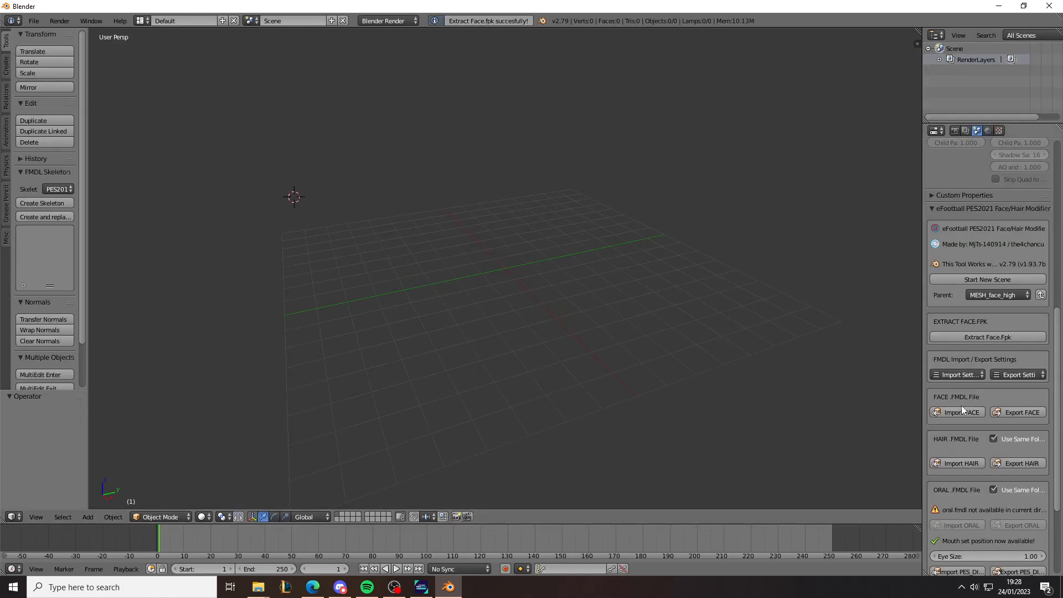
Step: Import the extracted face and hair models and set the Relinker new ID to 160000
left_click(957, 412)
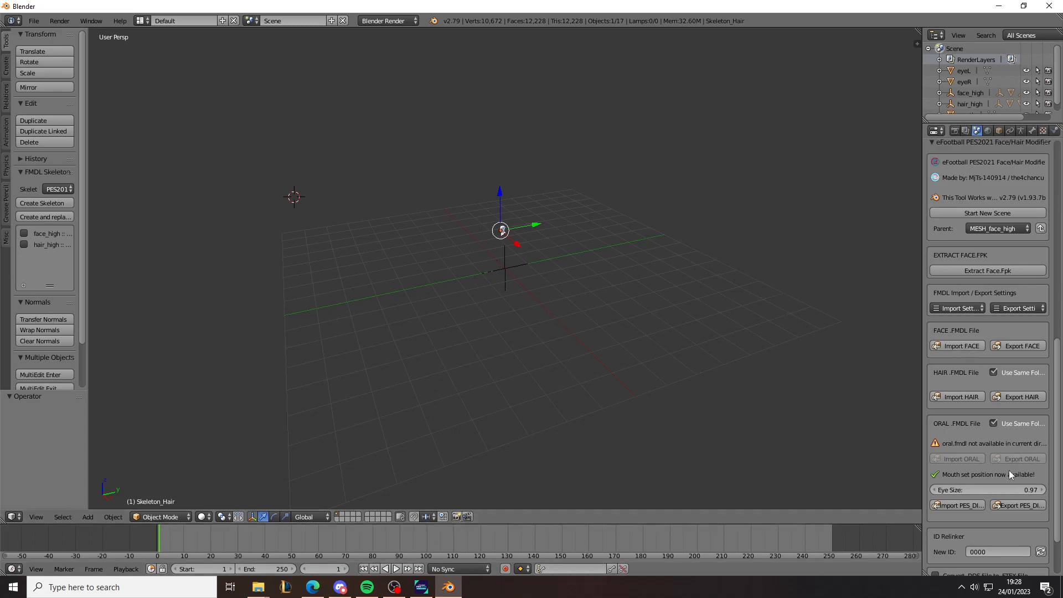
mouse_move(1023, 540)
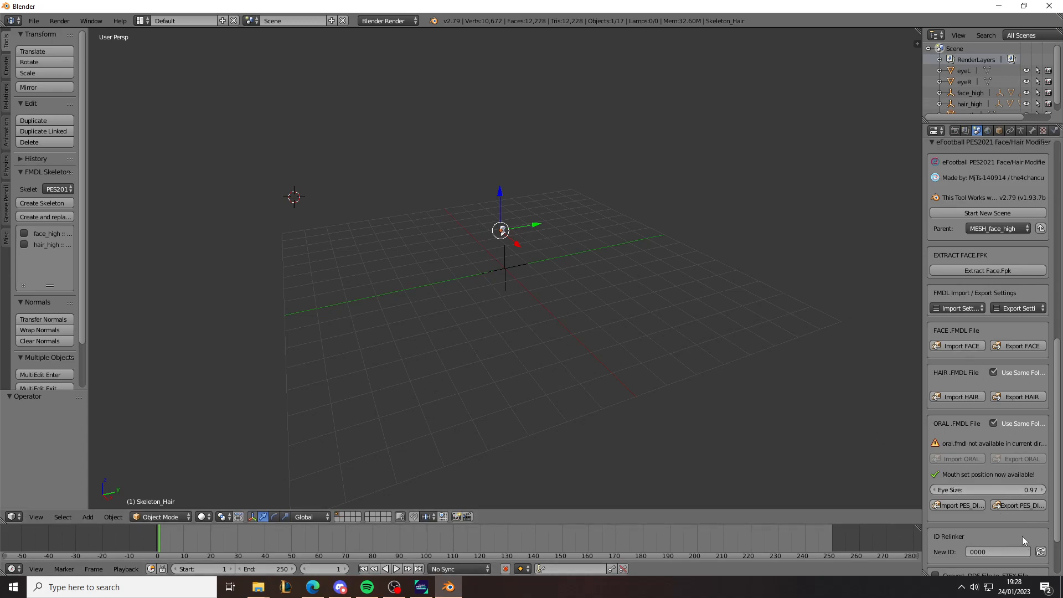
left_click(997, 552)
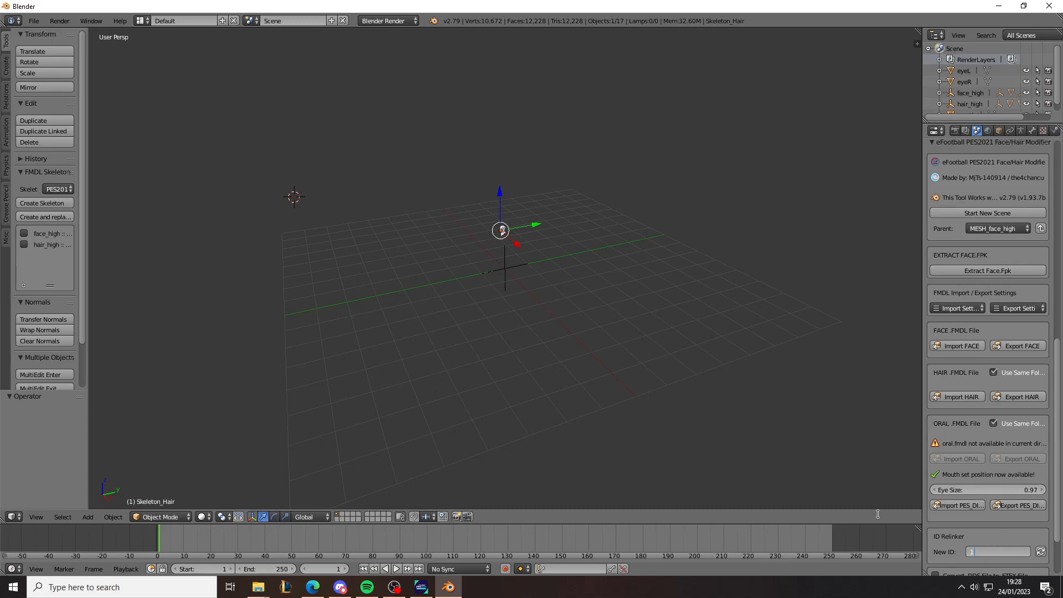
type("160000")
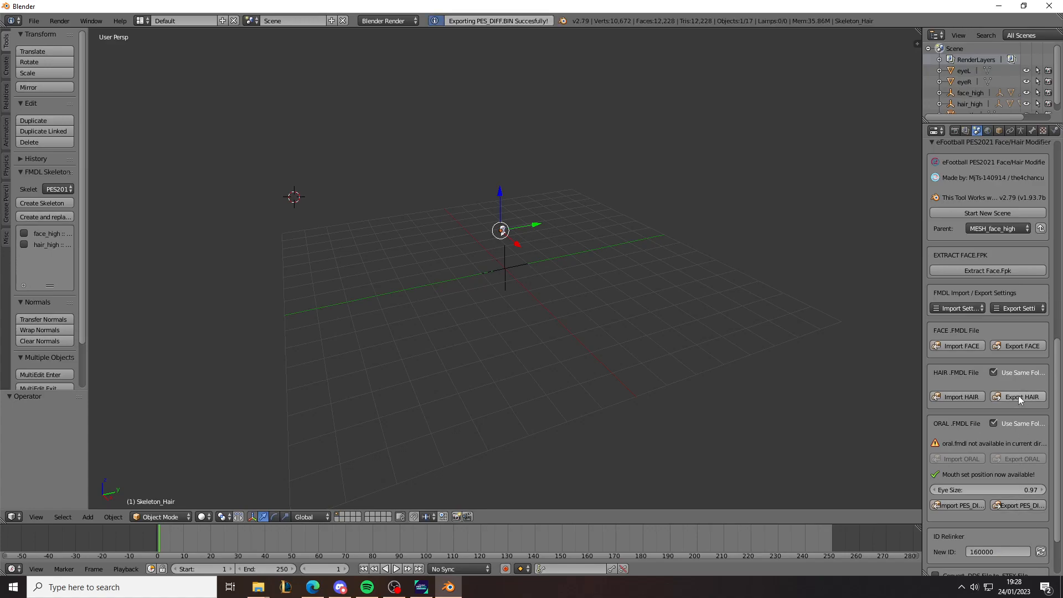
Step: Export the hair and face models, enable DDS-to-FTEX conversion and create the new FACE.FPK
left_click(1020, 397)
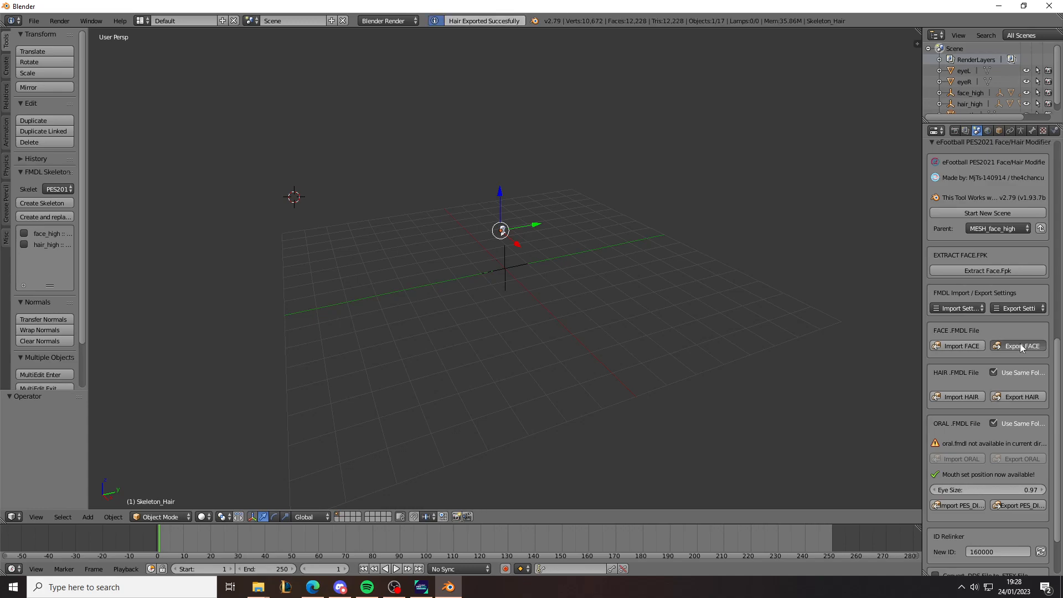
left_click(1020, 345)
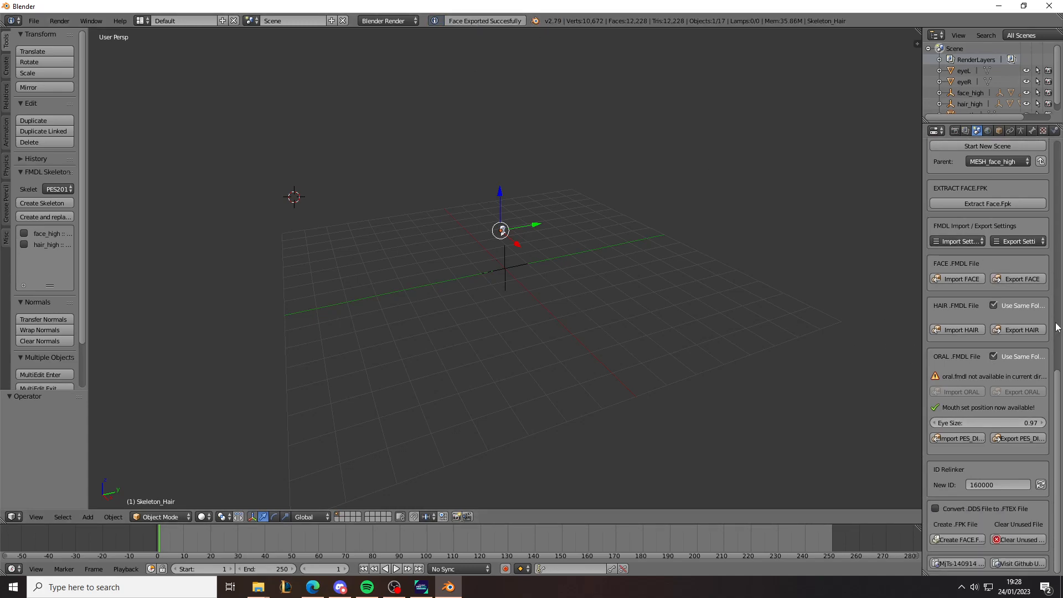
left_click(936, 509)
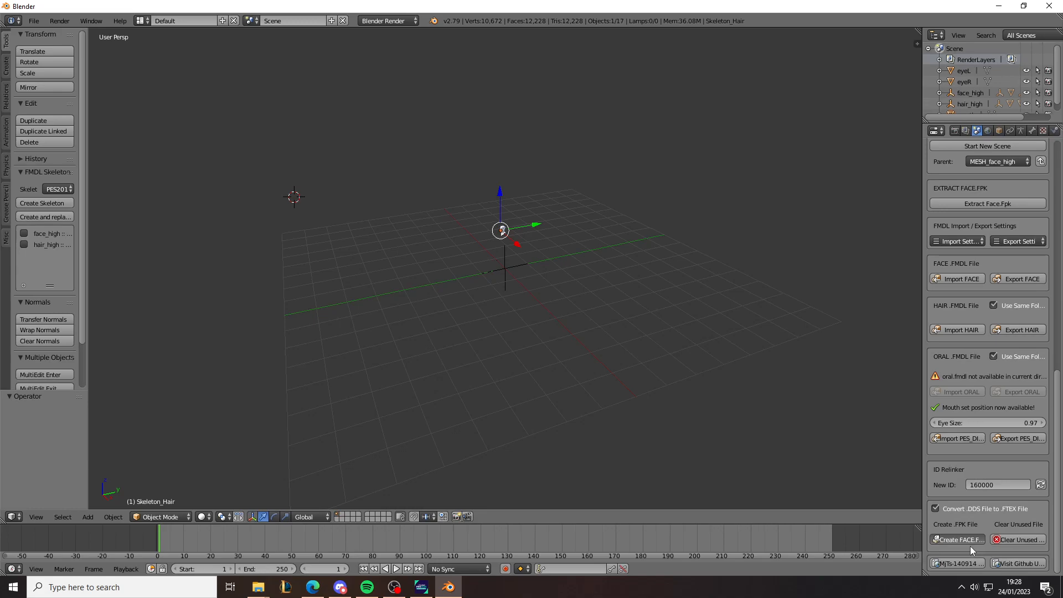
mouse_move(971, 549)
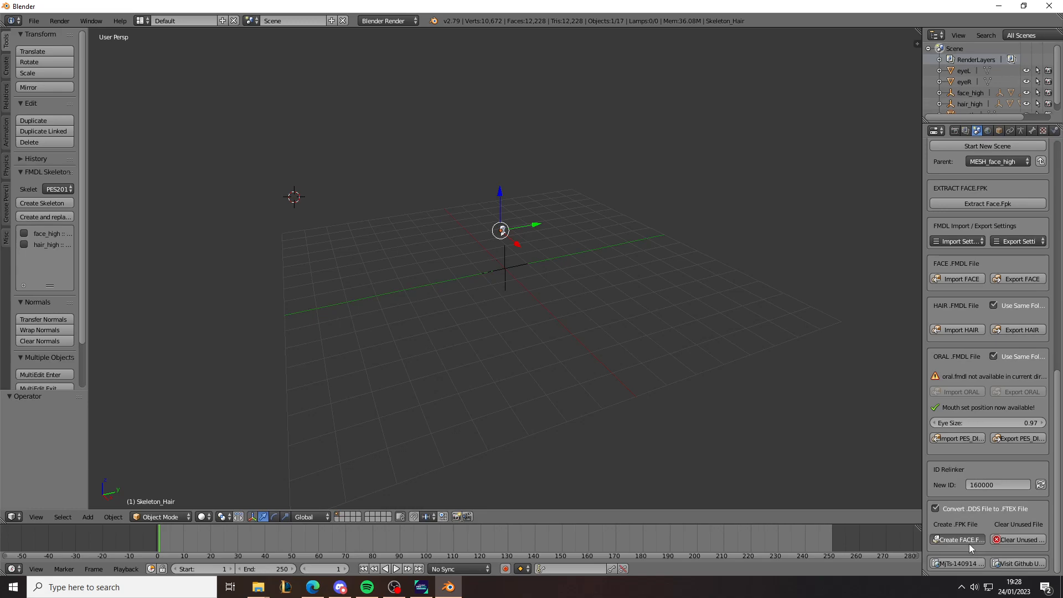
left_click(957, 539)
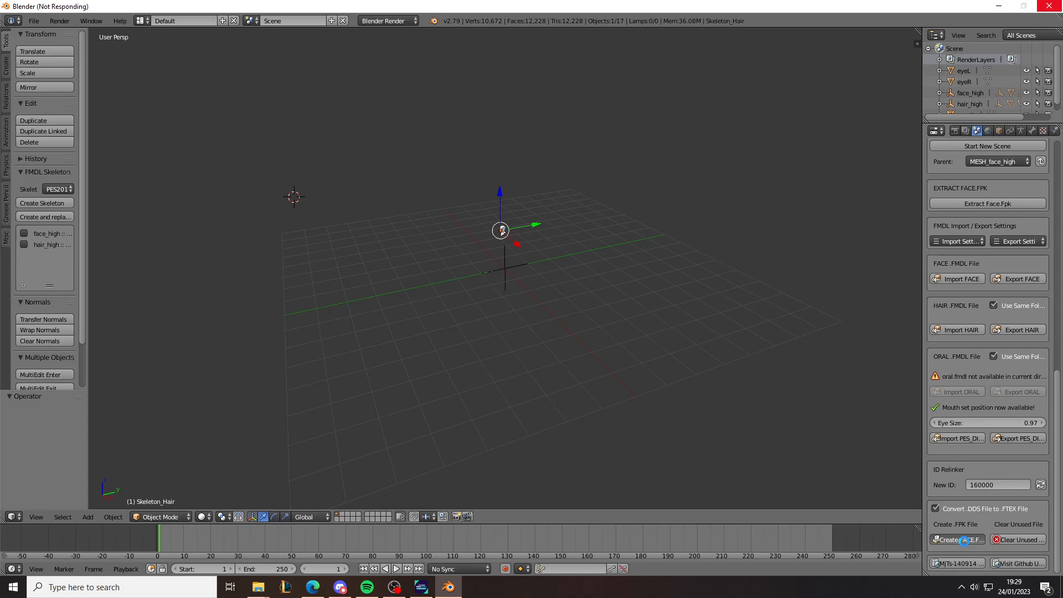
left_click(956, 539)
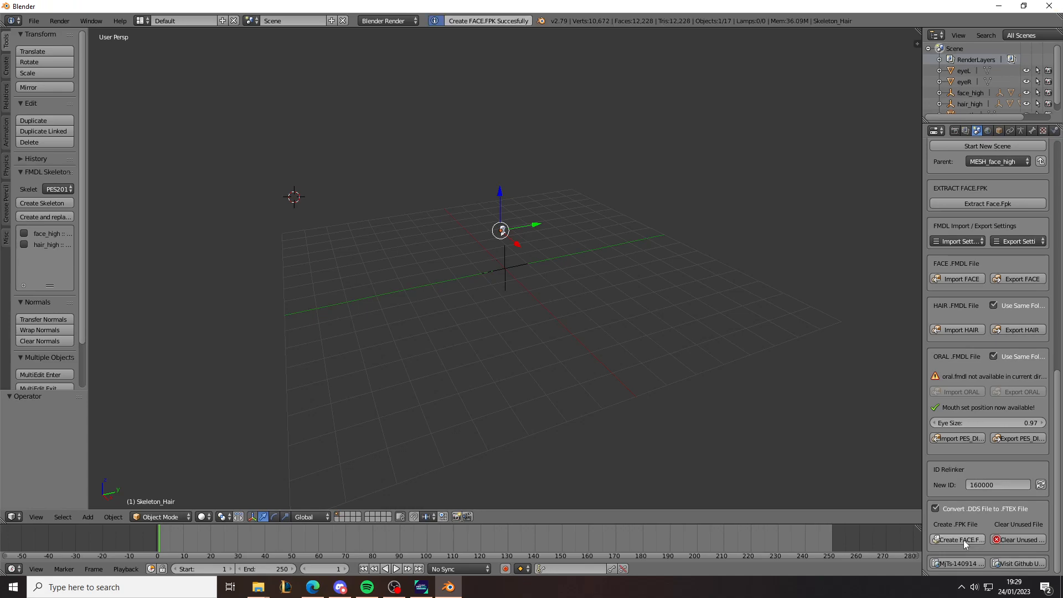
left_click(1020, 540)
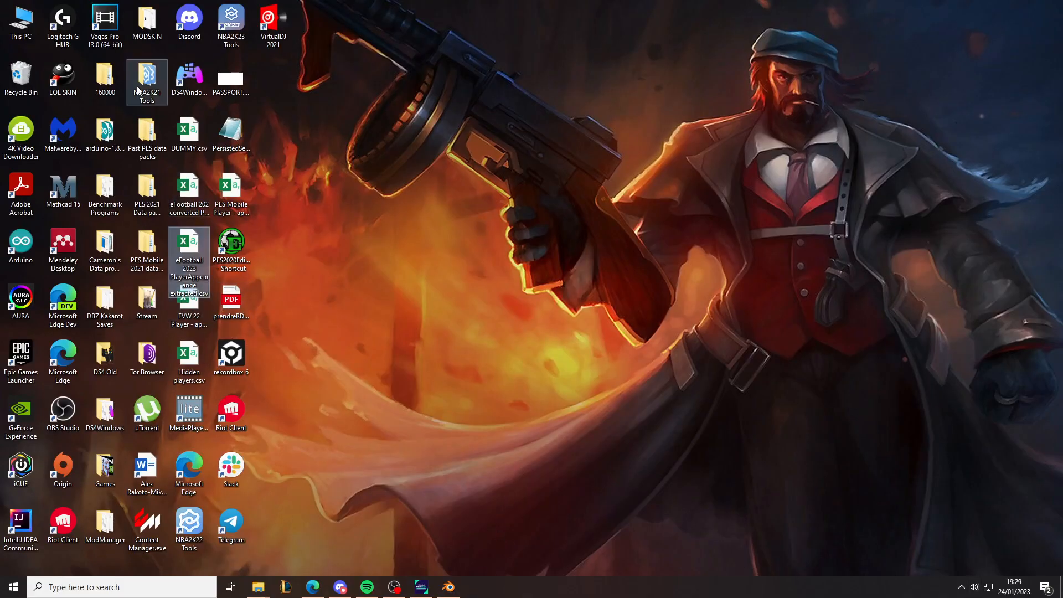
mouse_move(104, 78)
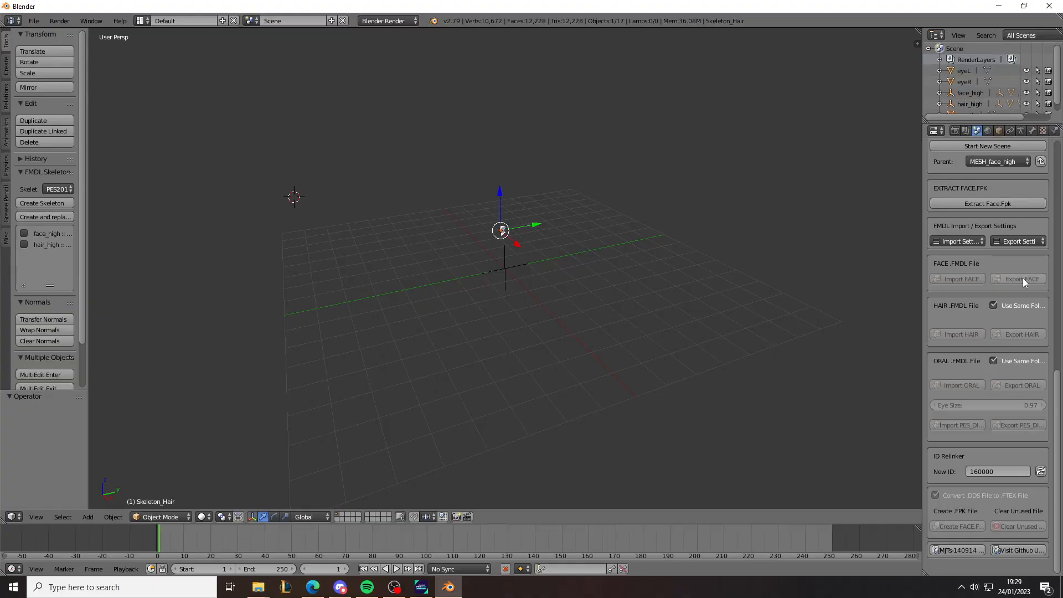
mouse_move(1024, 281)
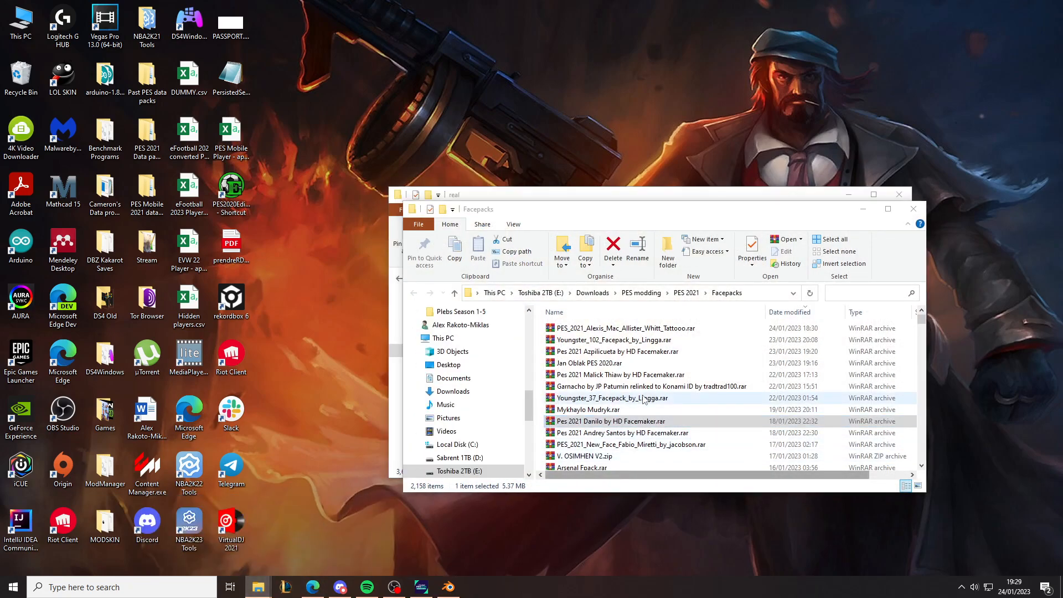
Step: Browse to the 160000 sourceimages #windx11 folder holding the converted FTEX textures
double_click(610, 421)
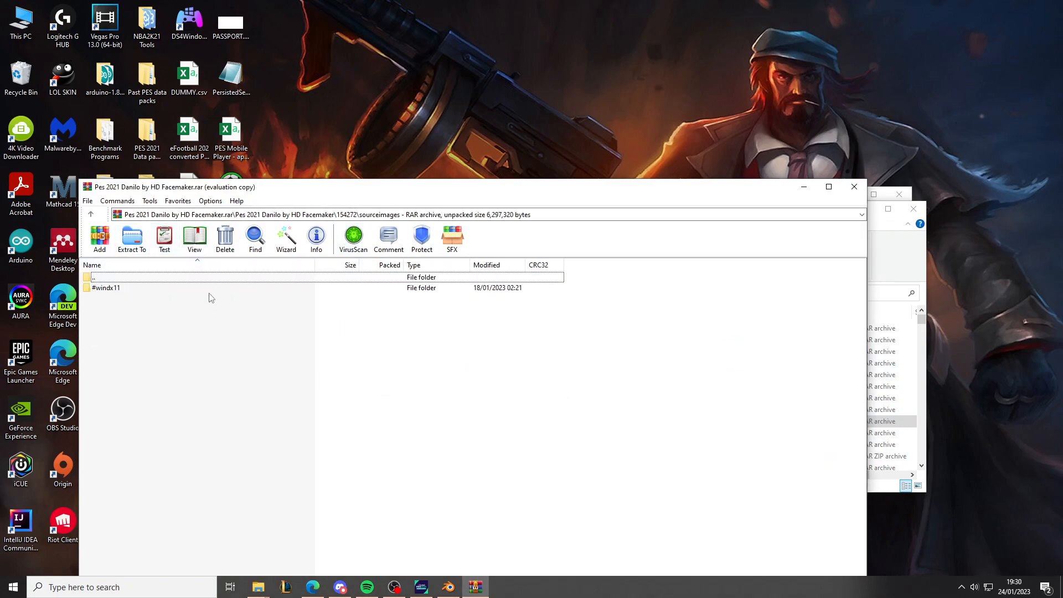
double_click(106, 288)
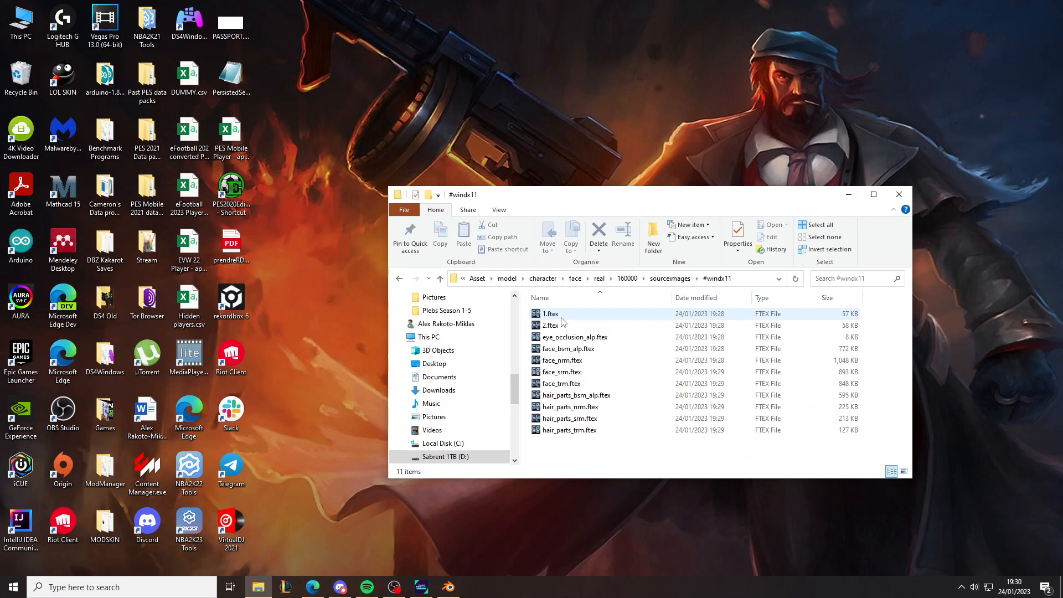
left_click(567, 348)
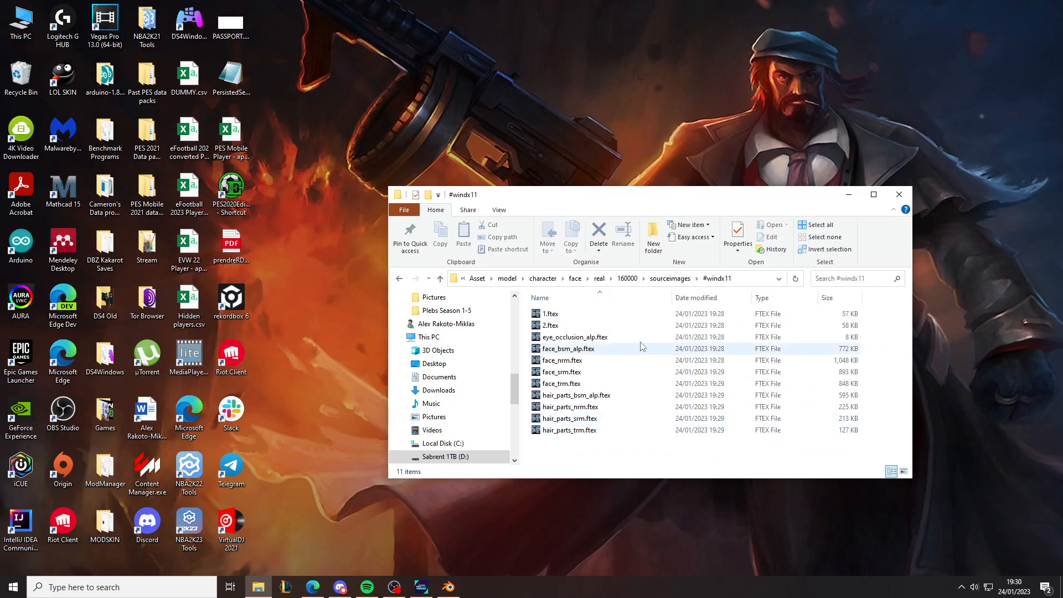